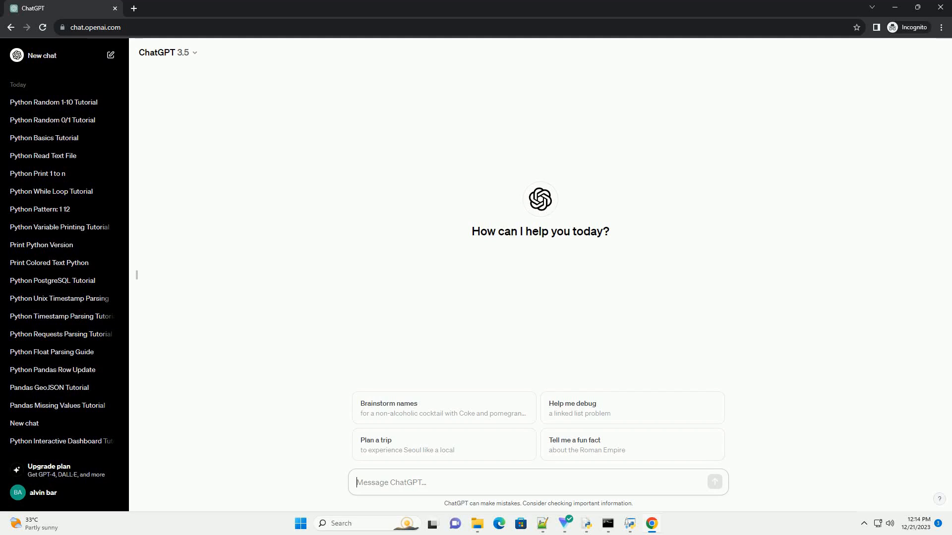
Step: Send the prompt requesting an informative Python random ID generator tutorial with code examples
key(Return)
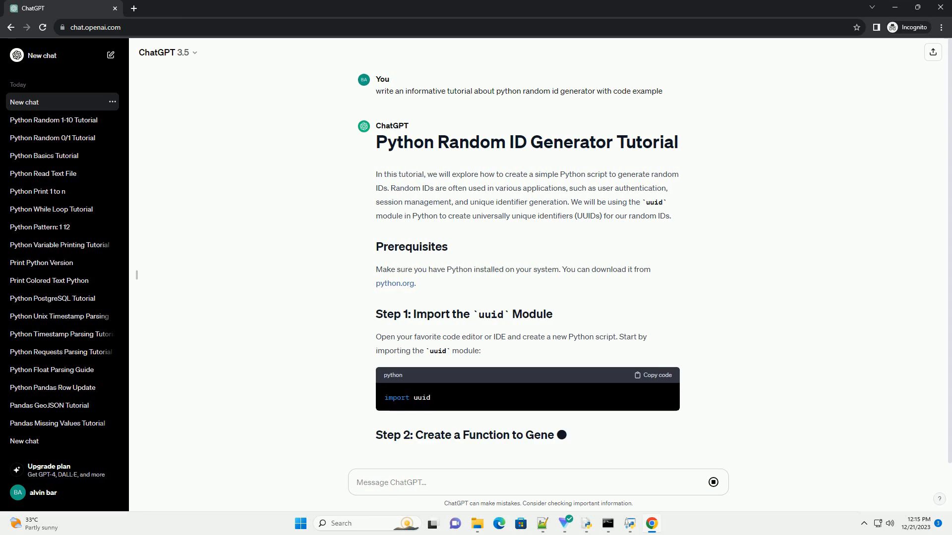
Step: Scroll through the generating tutorial past the uuid steps, ID-length customization and Conclusion
scroll(down, 3)
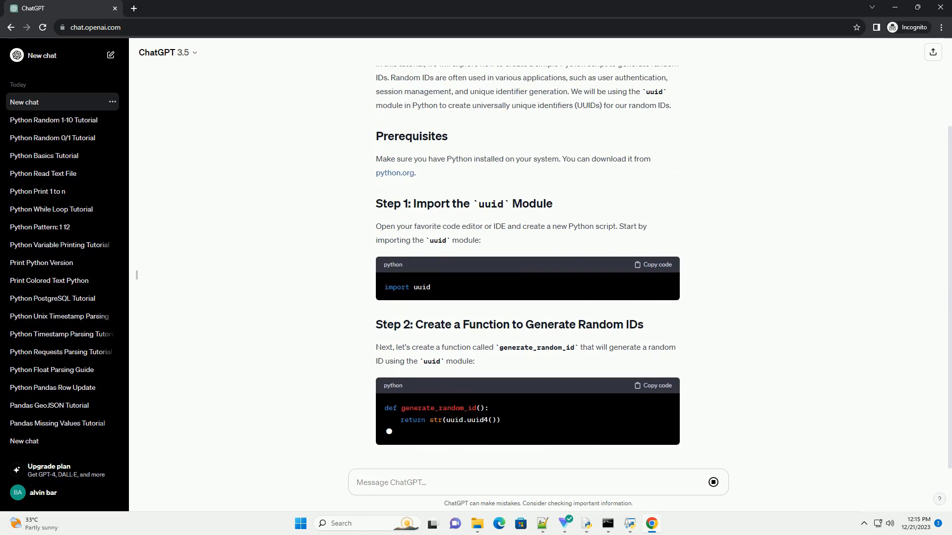
scroll(down, 3)
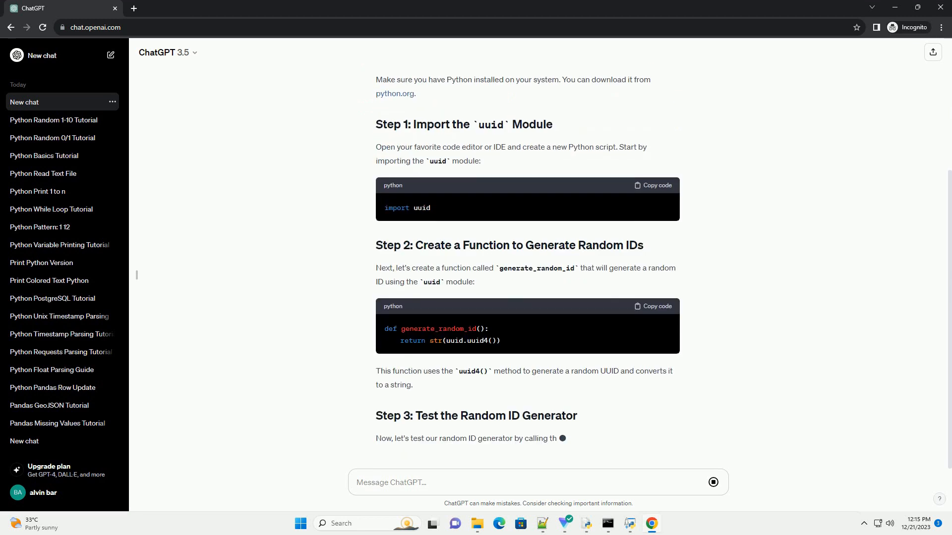
scroll(down, 3)
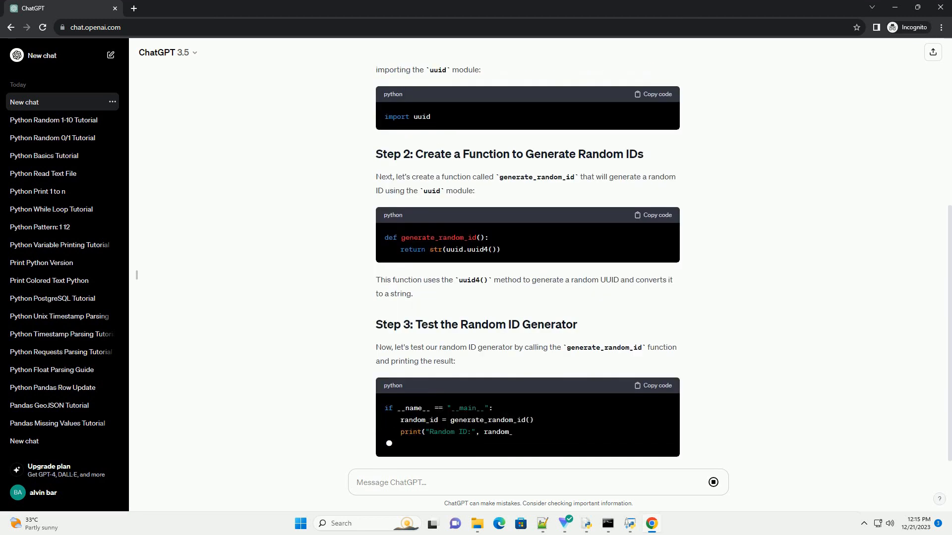
scroll(down, 3)
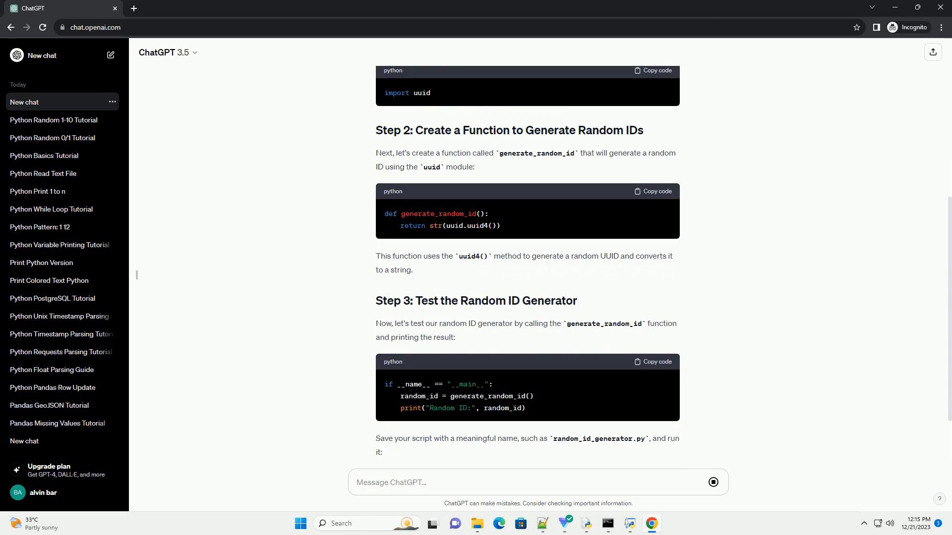
scroll(down, 3)
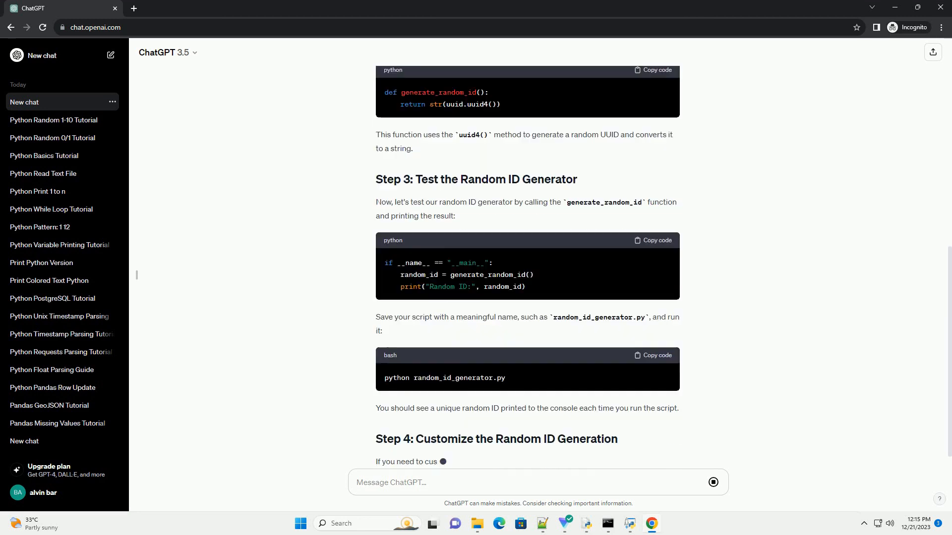
scroll(down, 3)
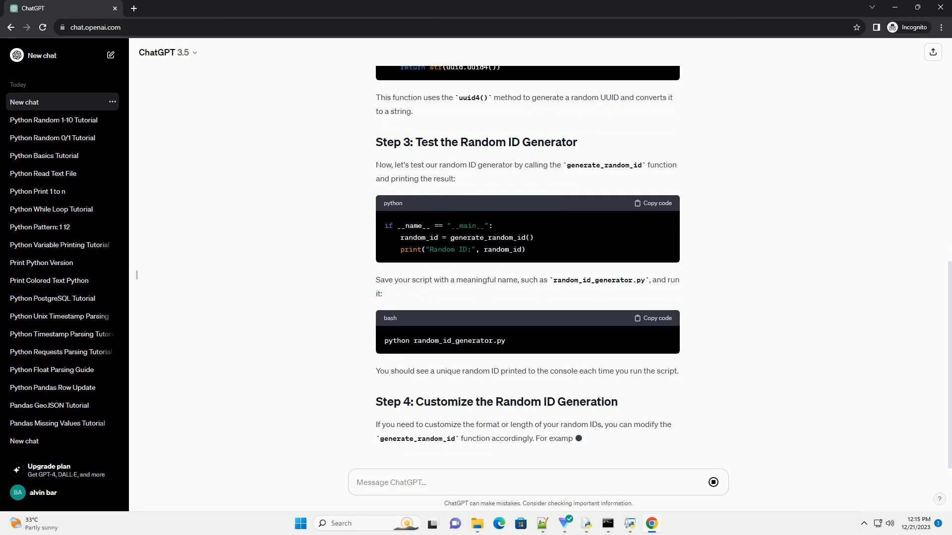
scroll(down, 3)
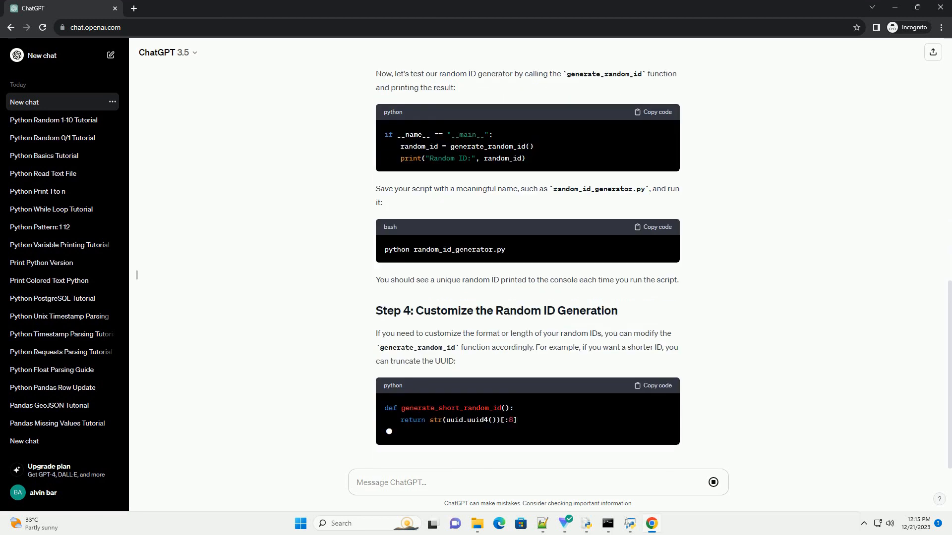
scroll(down, 3)
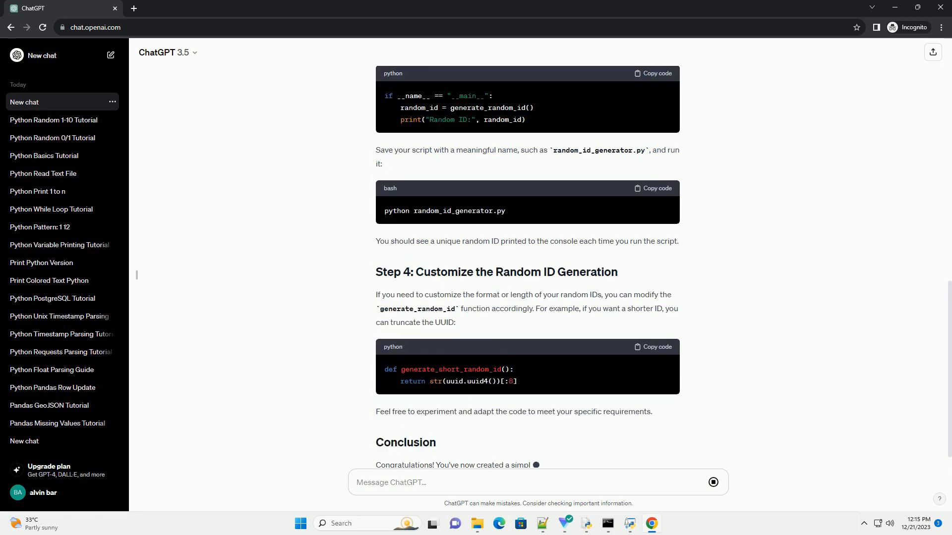
scroll(down, 3)
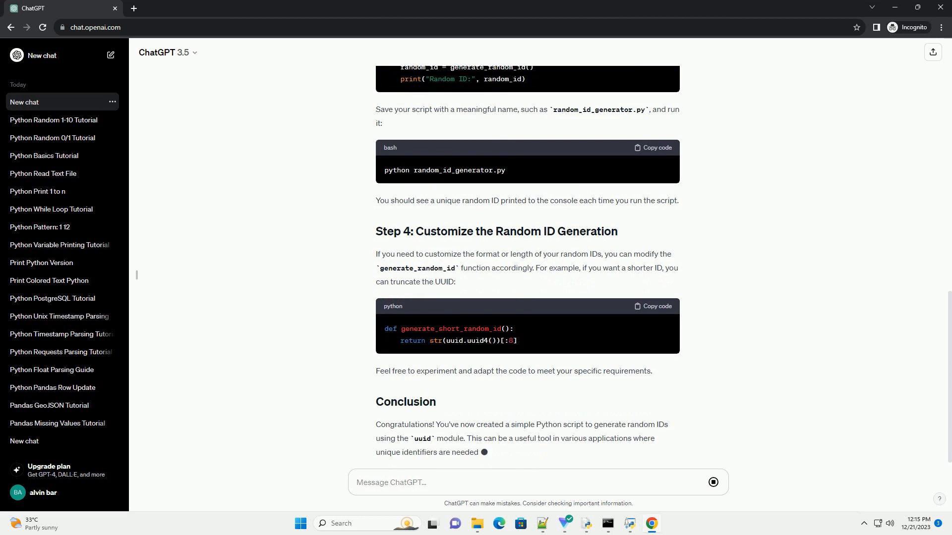